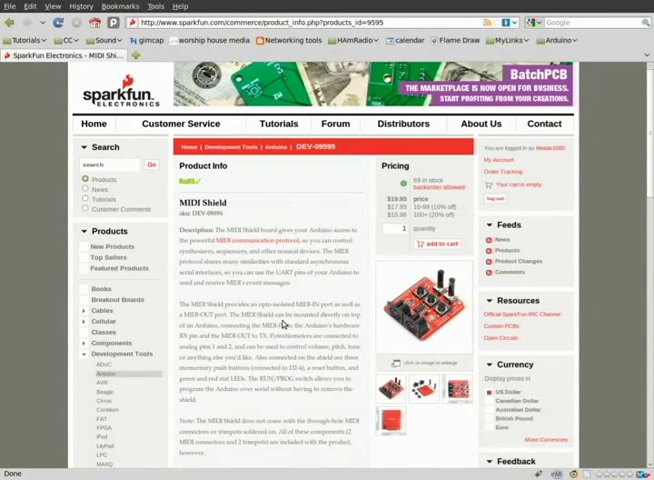
Scroll the SparkFun MIDI Shield product page down to its Documents links
scroll("down", 3)
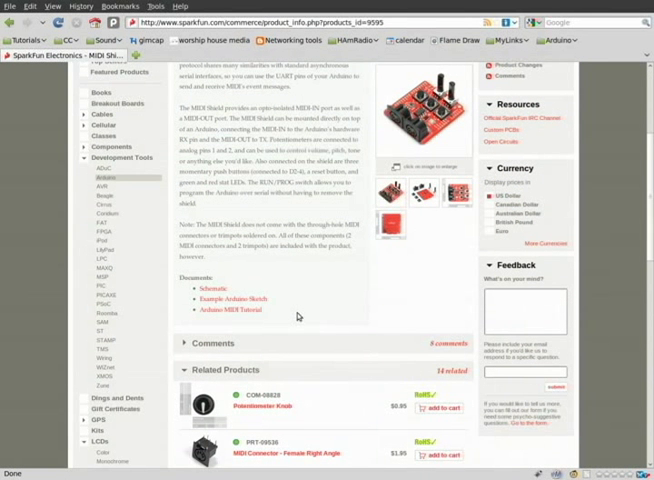
mouse_move(230, 299)
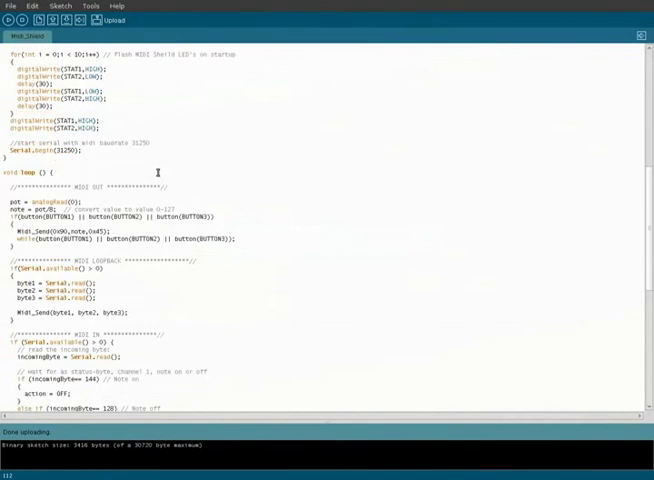
scroll("up", 3)
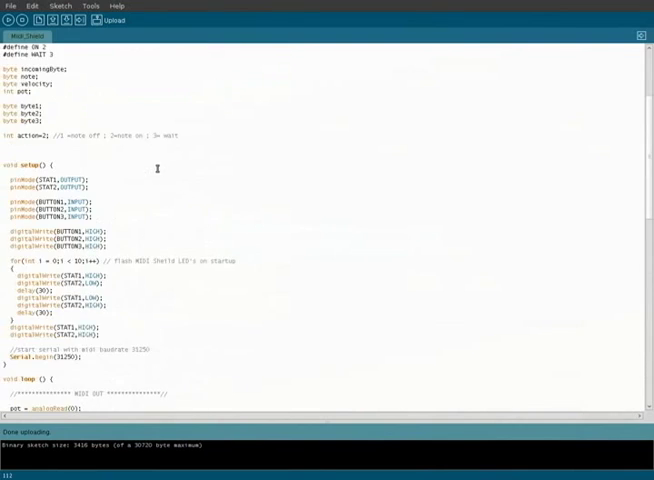
scroll("up", 3)
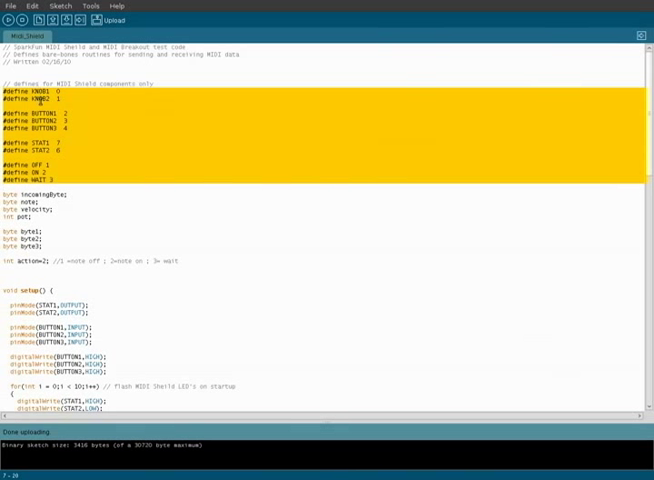
scroll("down", 3)
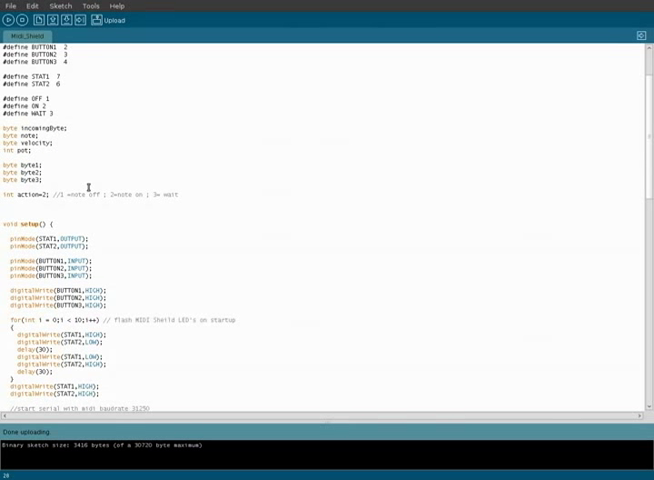
scroll("down", 3)
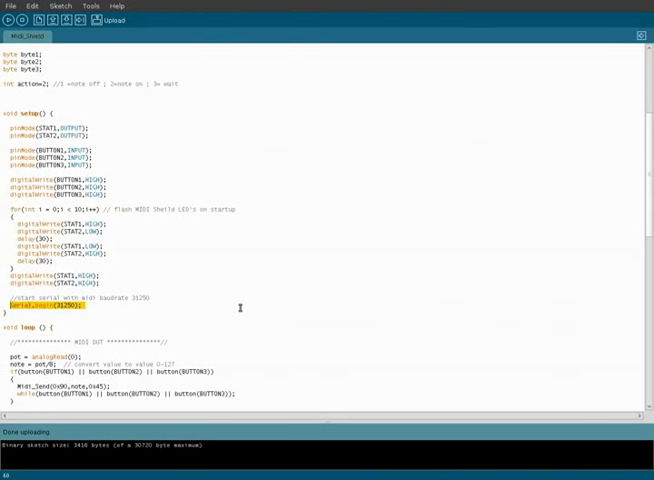
mouse_move(145, 307)
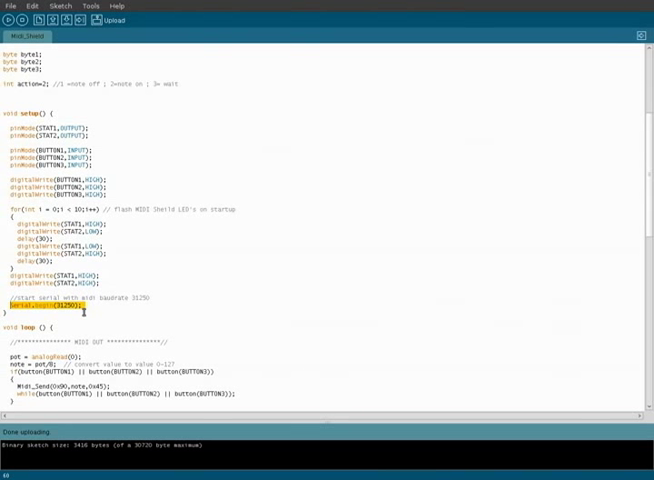
scroll("down", 3)
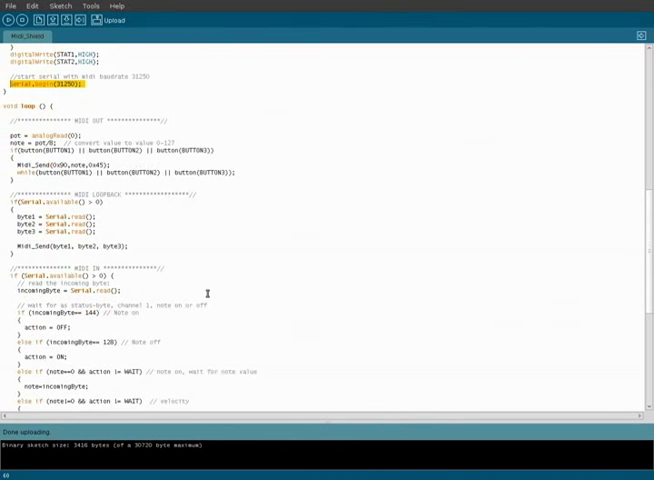
scroll("down", 3)
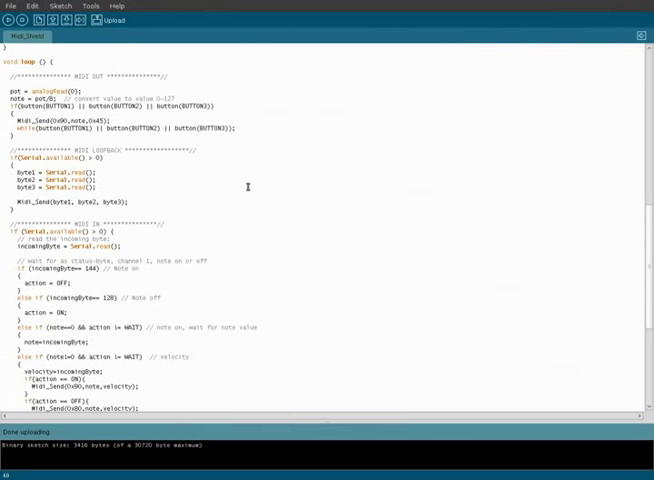
mouse_move(186, 203)
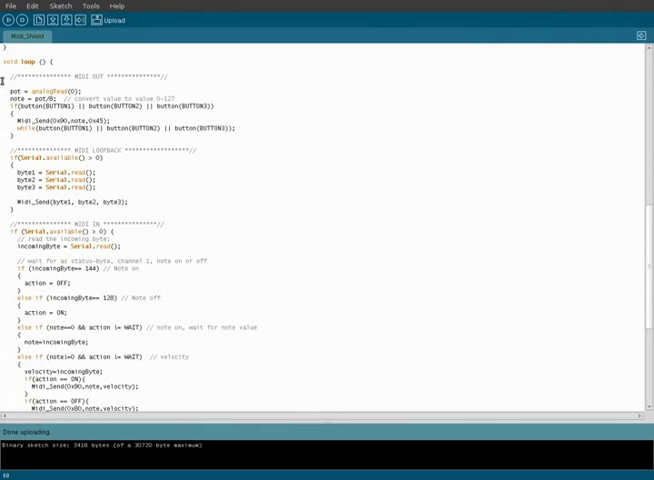
left_click_drag(10, 96, 237, 128)
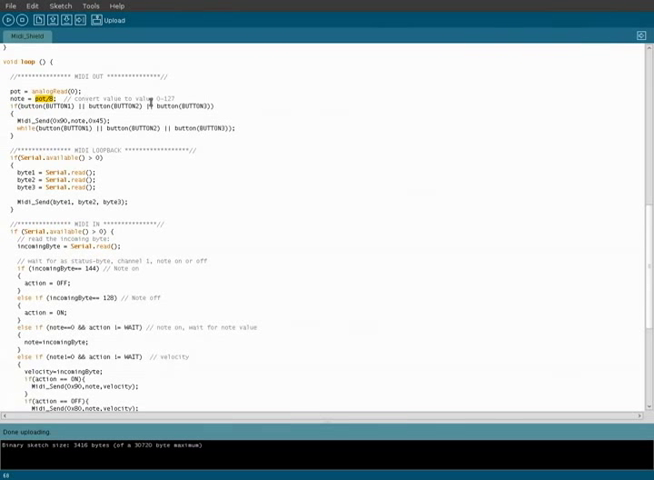
double_click(167, 100)
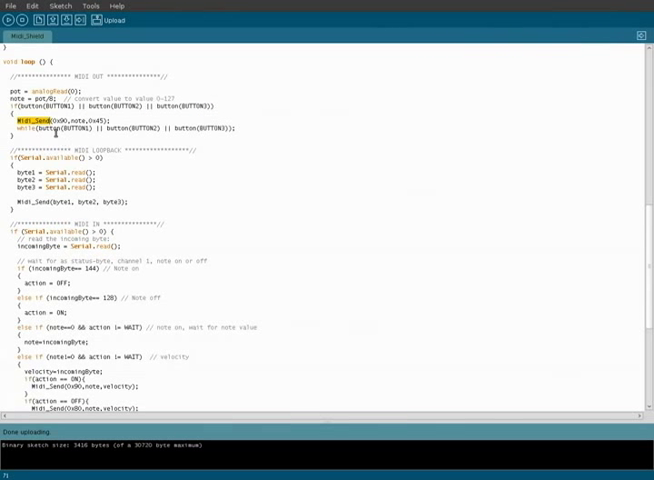
scroll("down", 3)
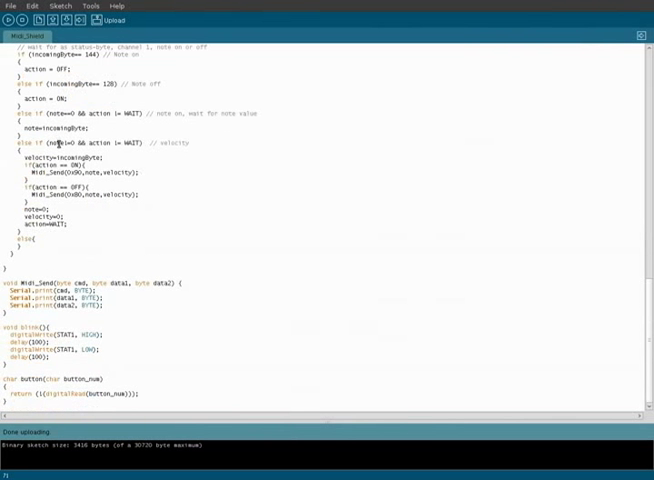
double_click(40, 283)
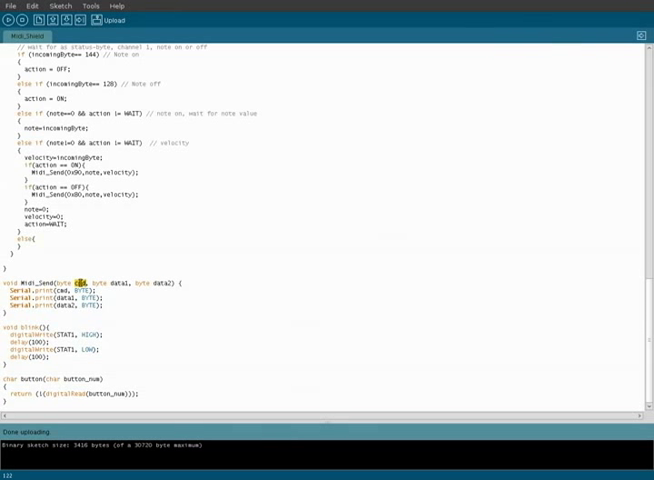
double_click(166, 282)
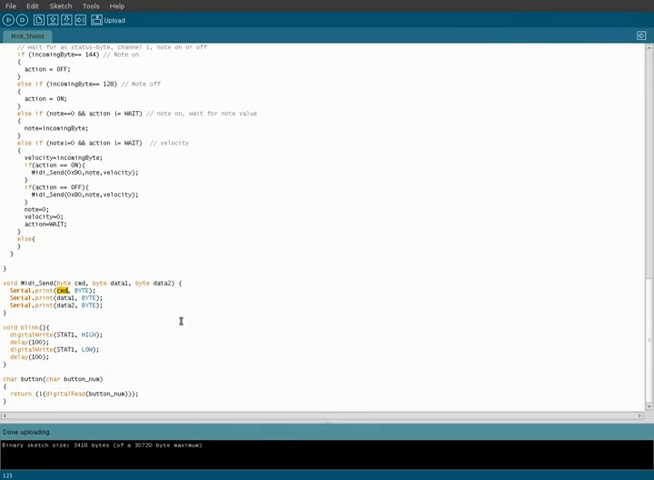
scroll("up", 3)
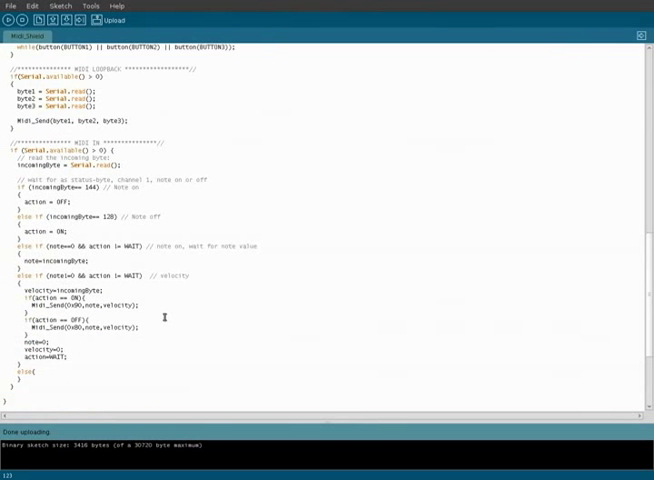
scroll("up", 3)
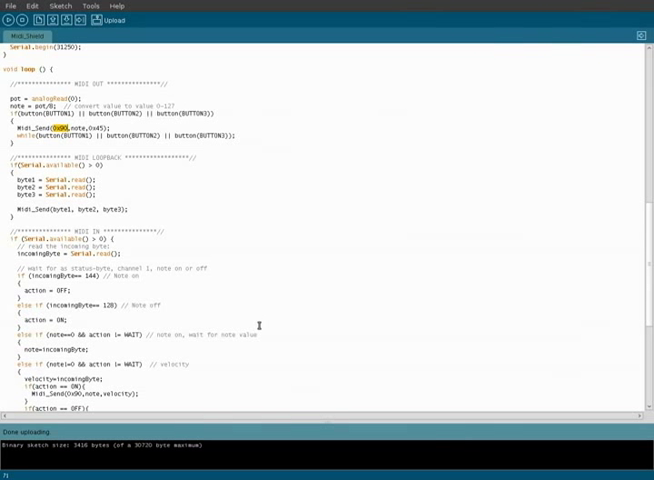
mouse_move(254, 322)
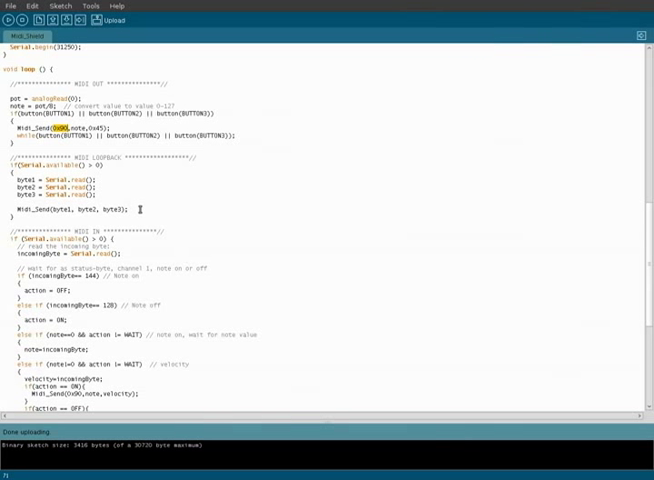
scroll("down", 3)
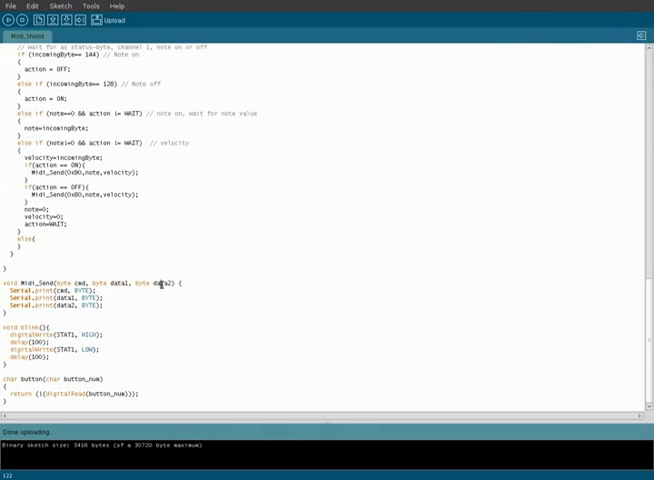
double_click(164, 283)
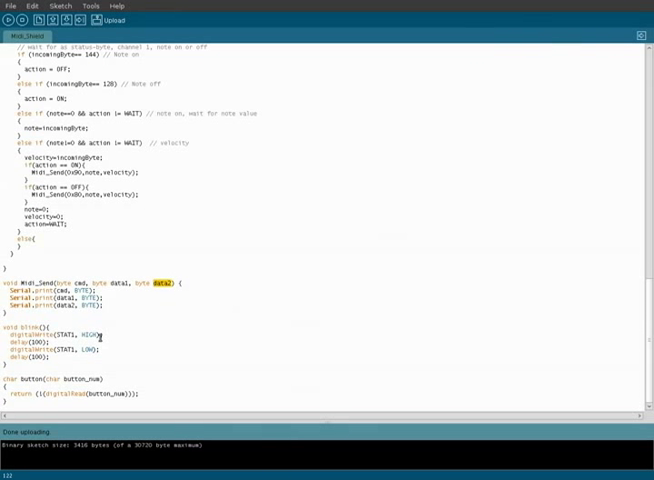
scroll("up", 3)
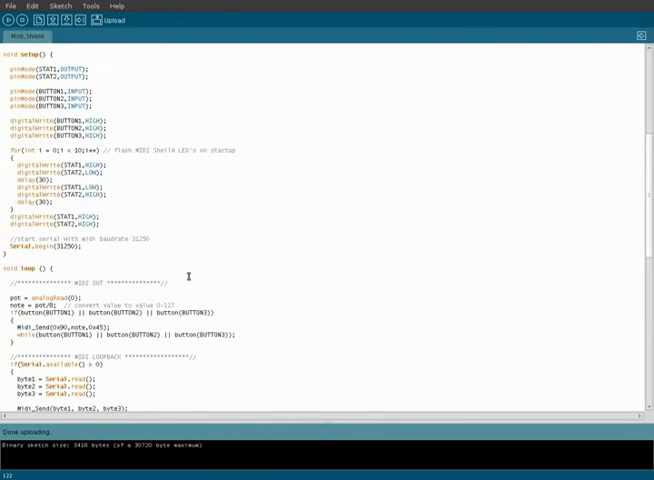
scroll("up", 3)
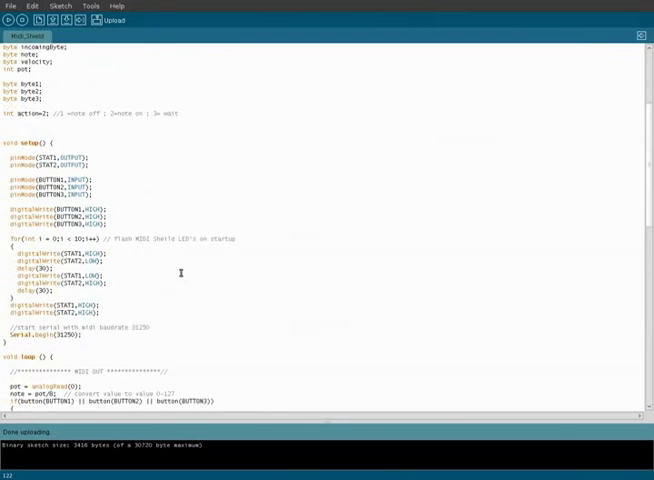
scroll("up", 3)
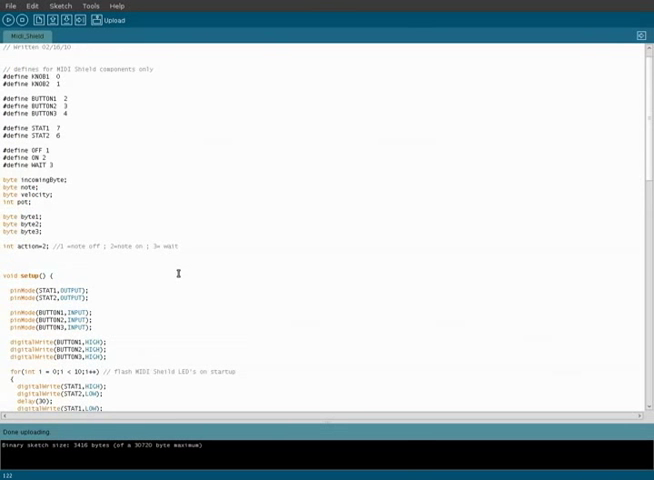
scroll("down", 3)
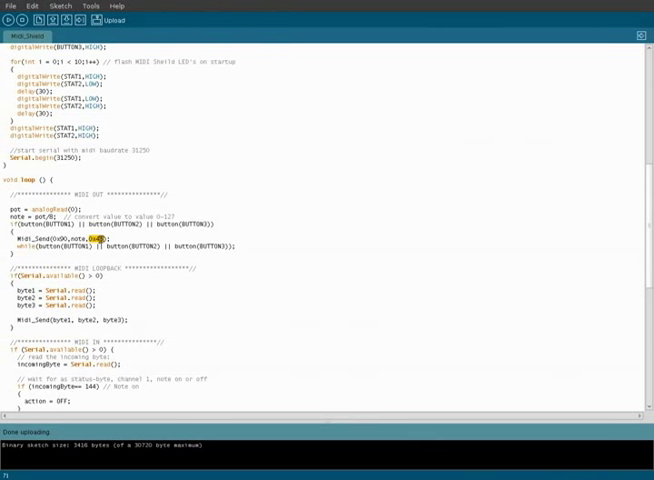
mouse_move(157, 299)
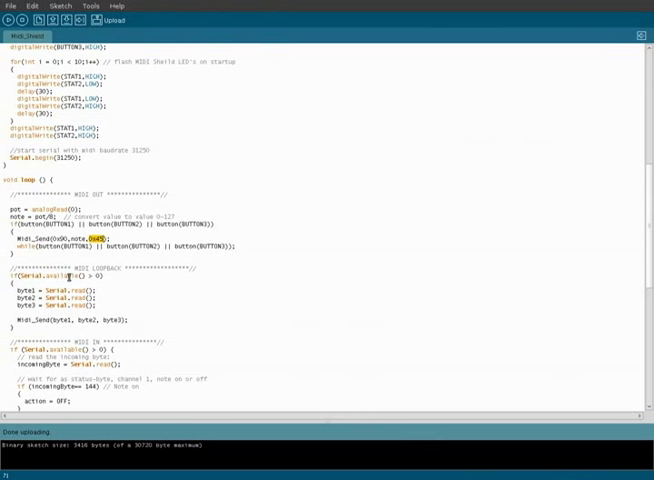
scroll("down", 3)
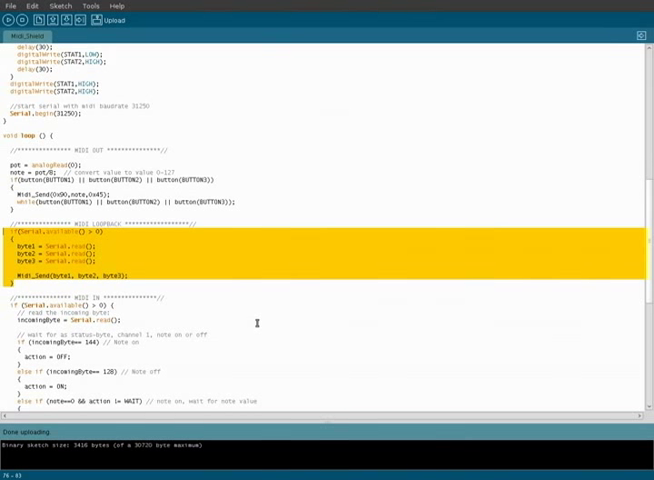
scroll("down", 3)
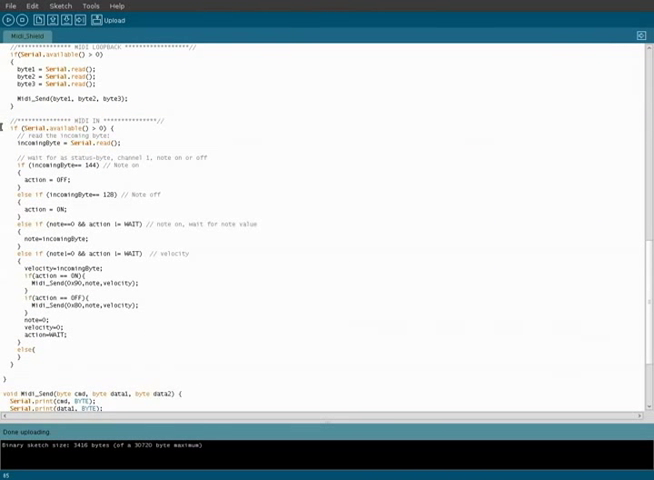
left_click_drag(10, 131, 127, 320)
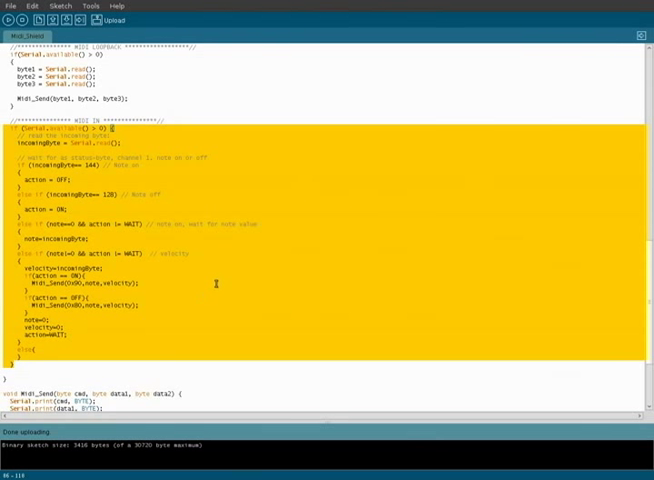
left_click(68, 133)
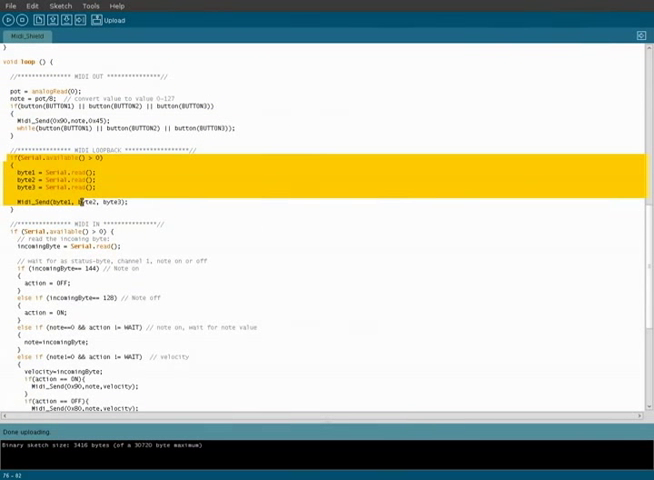
scroll("down", 3)
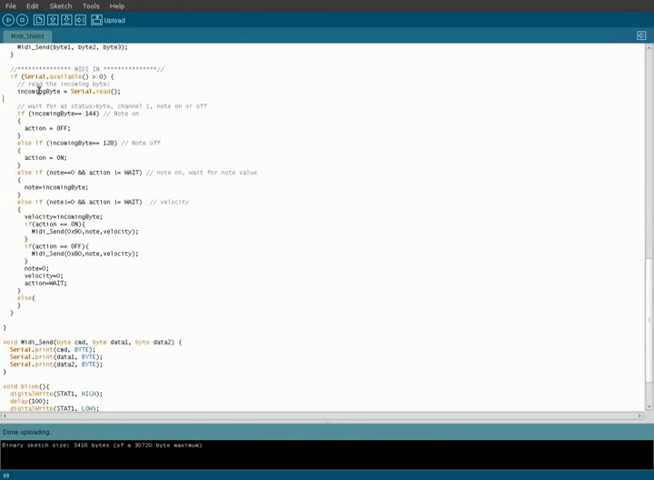
double_click(81, 92)
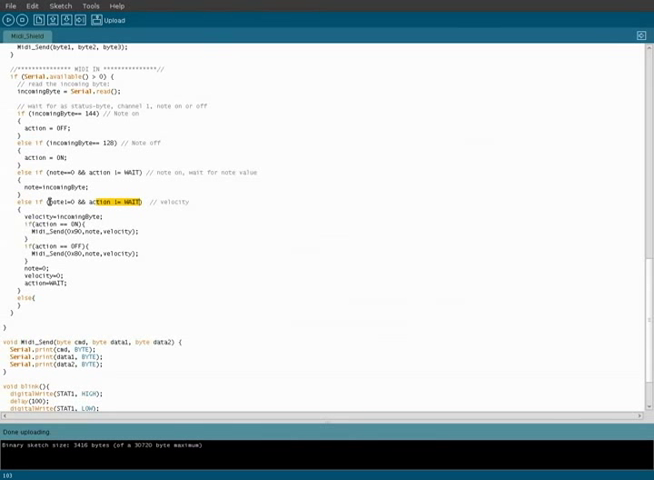
double_click(55, 202)
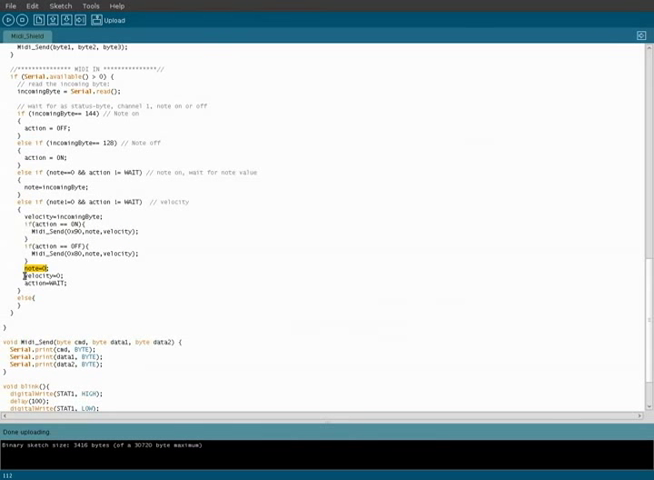
left_click(88, 284)
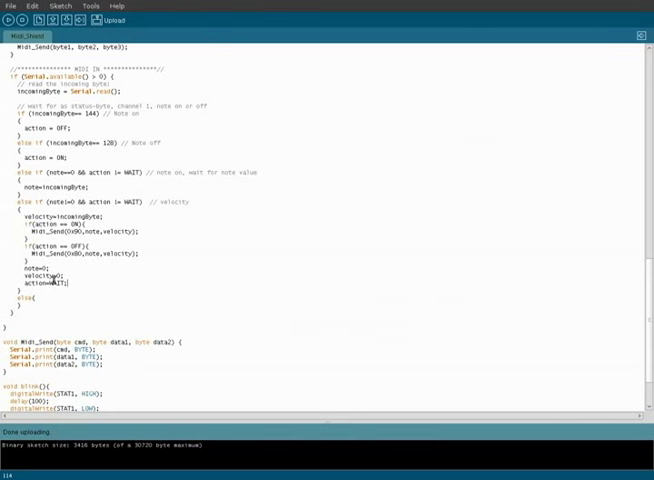
mouse_move(52, 272)
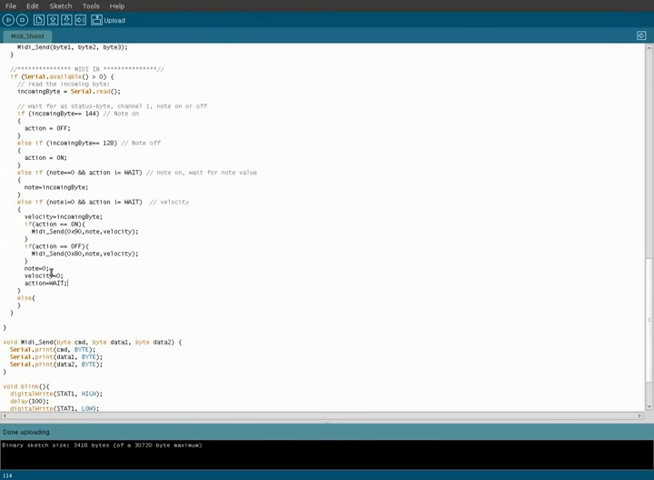
mouse_move(130, 284)
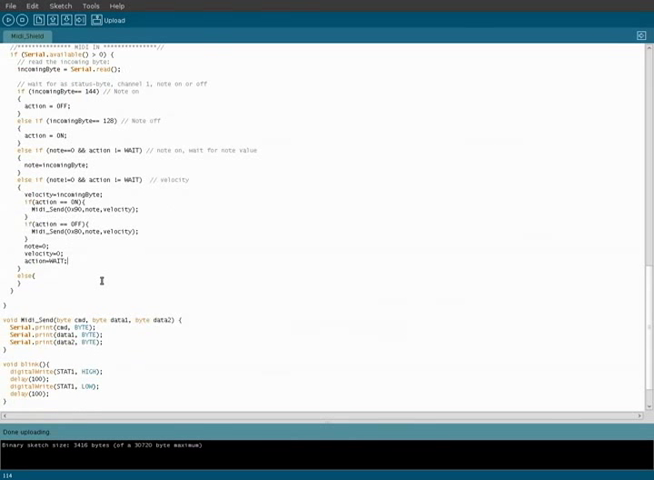
scroll("down", 3)
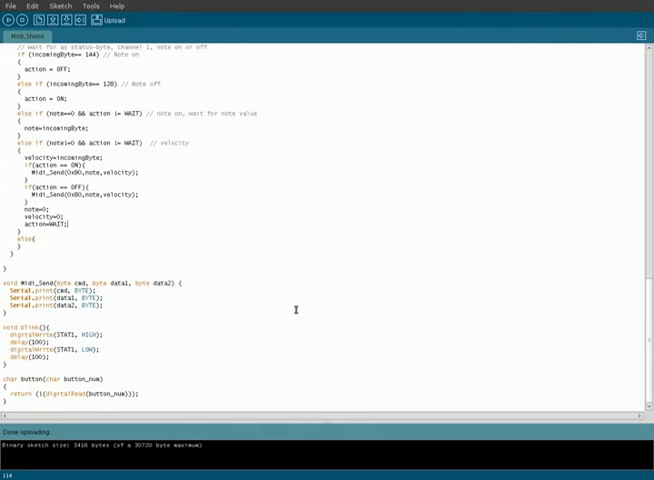
mouse_move(273, 314)
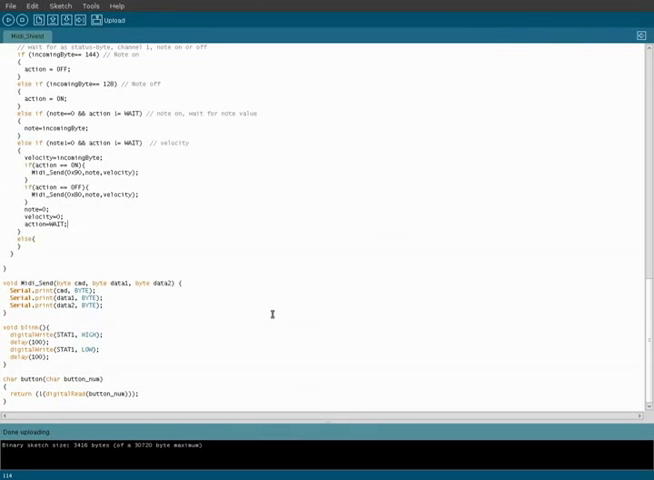
scroll("up", 3)
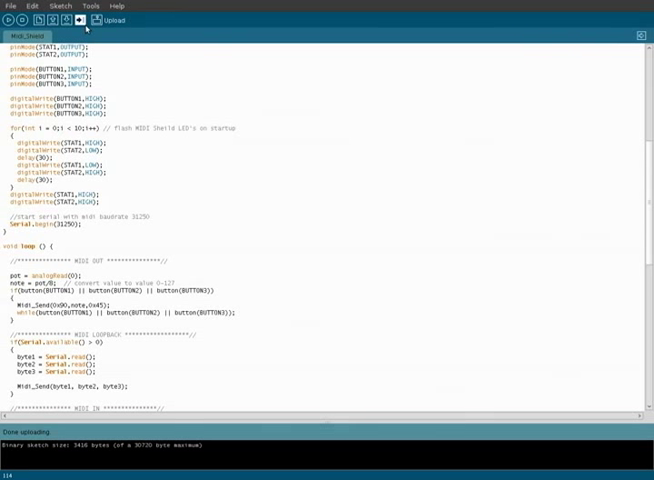
mouse_move(141, 61)
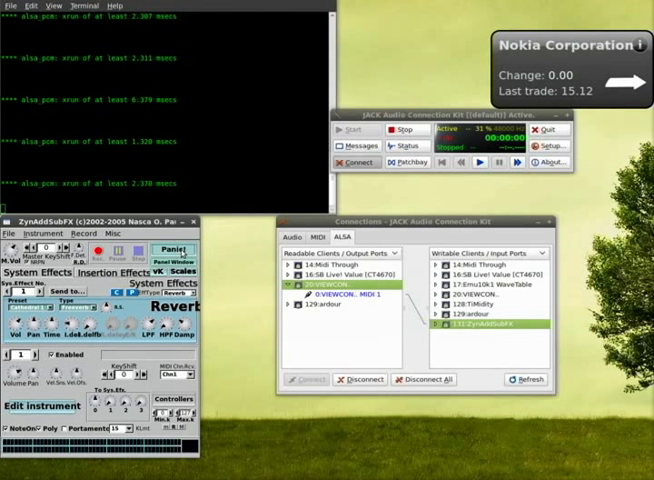
mouse_move(238, 296)
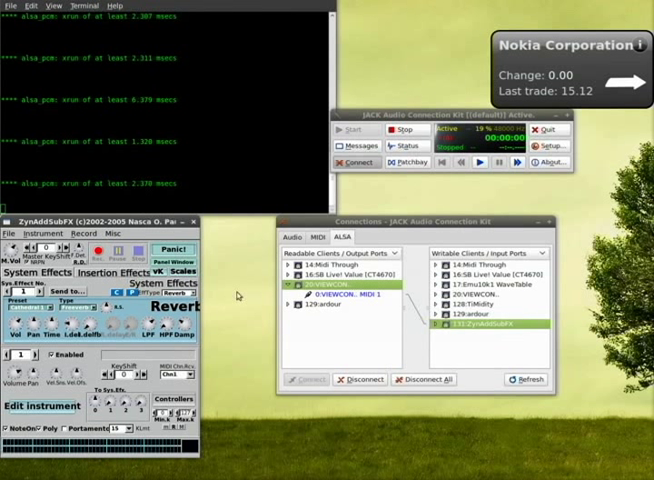